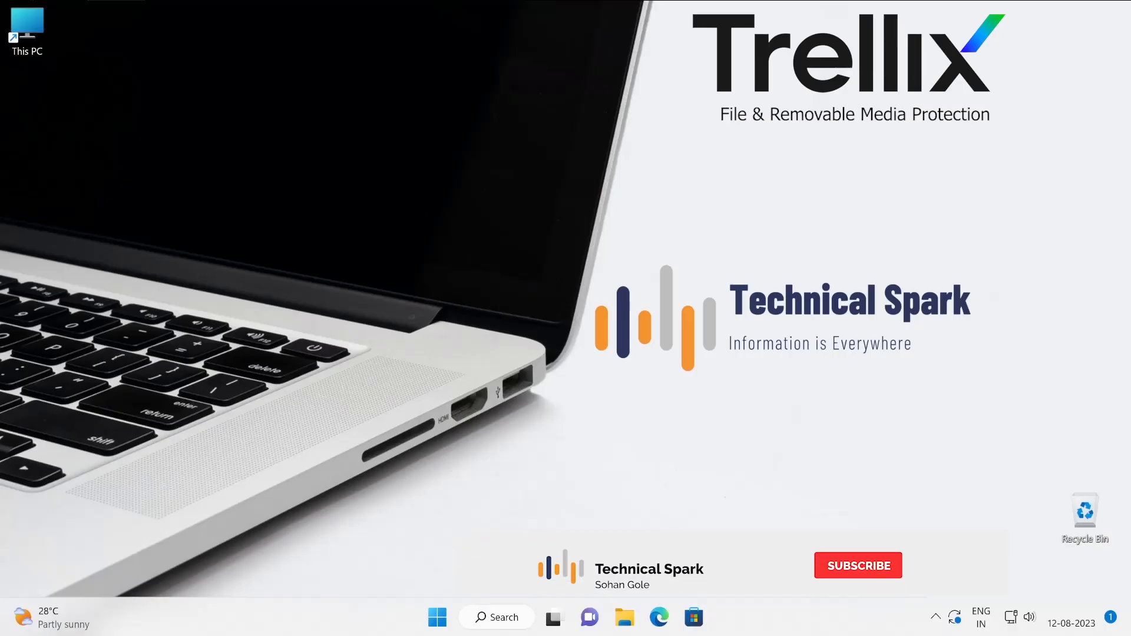
Step: Advance past the Trellix title screen to diagram 1, the ePO on-prem administrator with policies, queries/reports and keys
{"action": "left_click", "coordinate": [858, 564]}
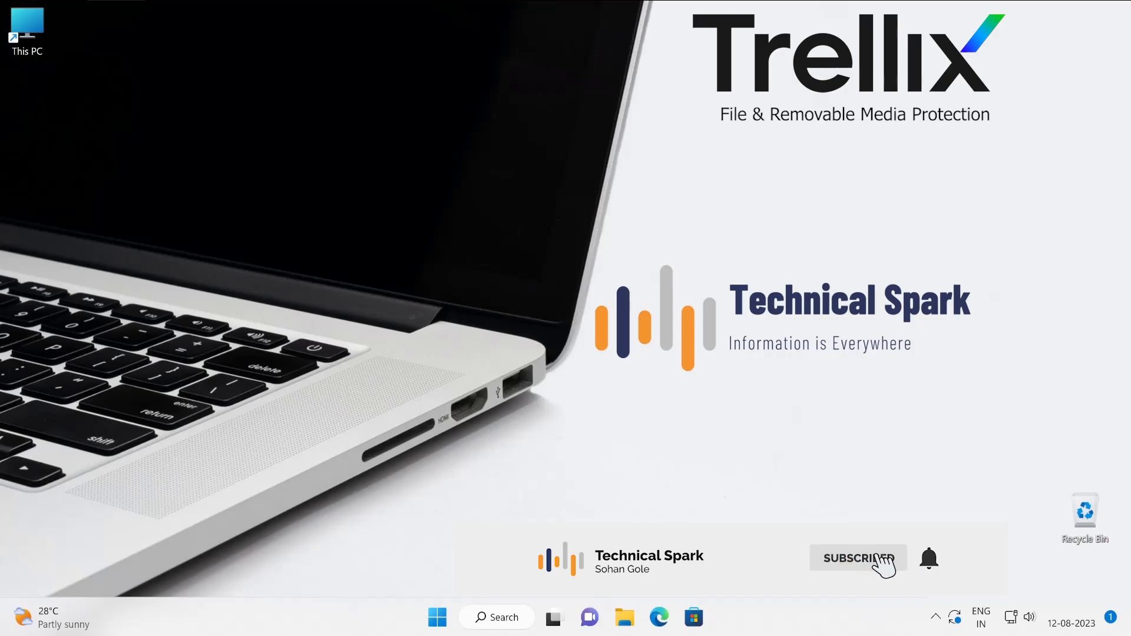
{"action": "left_click", "coordinate": [858, 557]}
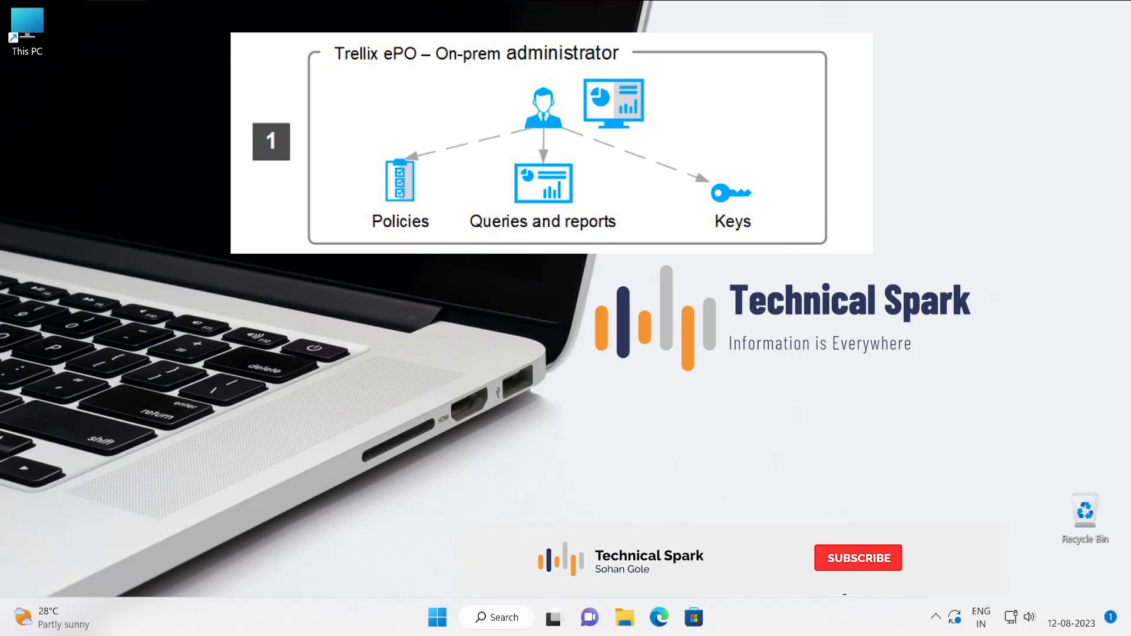
Step: Advance to diagram 3, Endpoints: Trellix Agent and FRP client delivering keys to two PCs and a laptop
{"action": "left_click", "coordinate": [857, 558]}
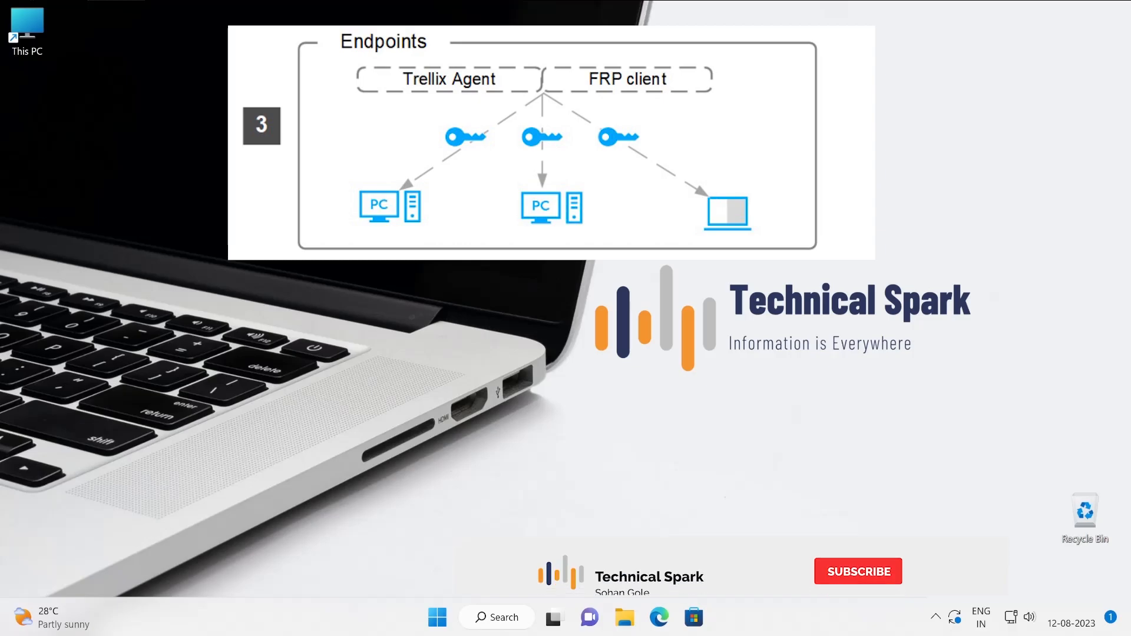
Step: Dismiss the final diagram slide, leaving only the Technical Spark wallpaper with its subscribe banner
{"action": "left_click", "coordinate": [858, 572]}
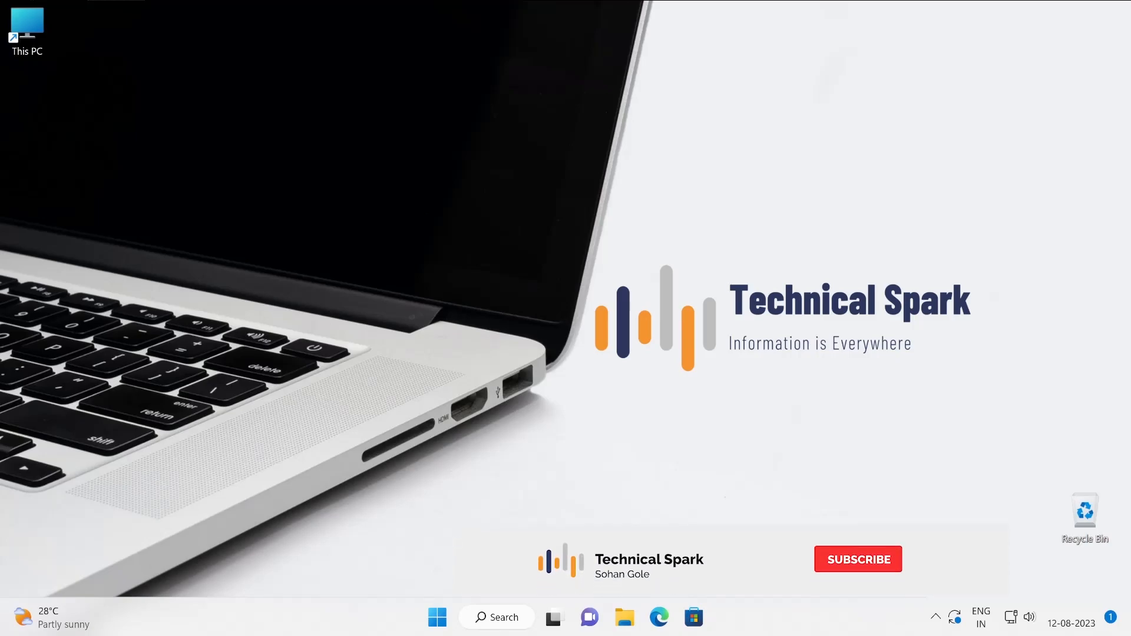
{"action": "left_click", "coordinate": [858, 559]}
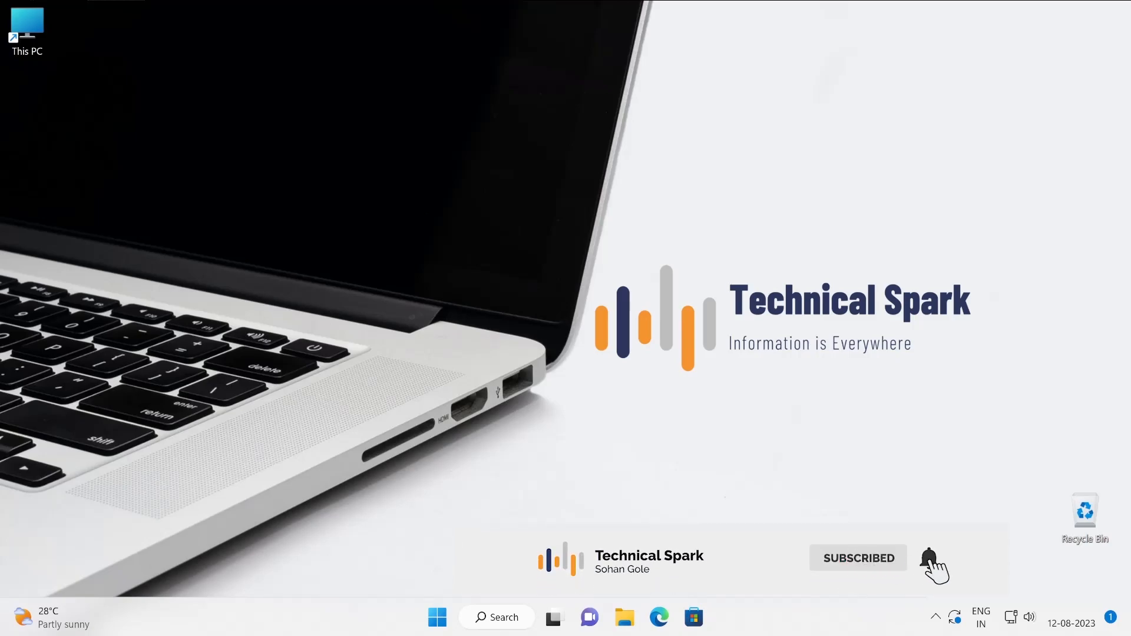